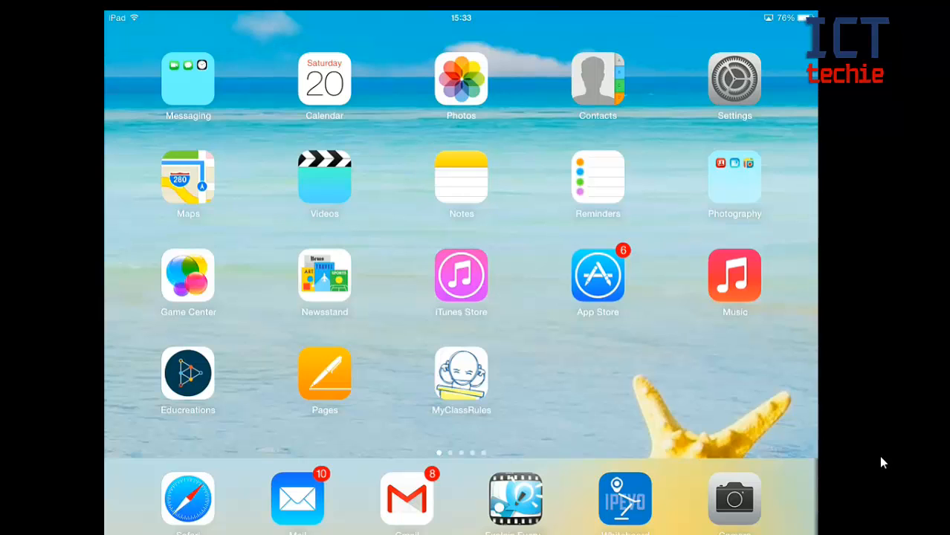
# Step: Go into the iPad's Settings and select General to reach the software update options
pyautogui.click(735, 80)
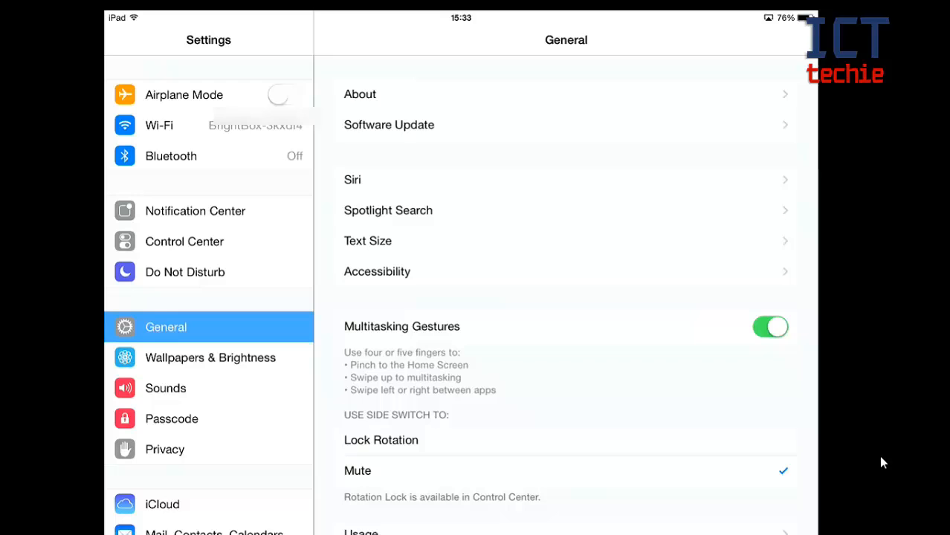
pyautogui.click(390, 125)
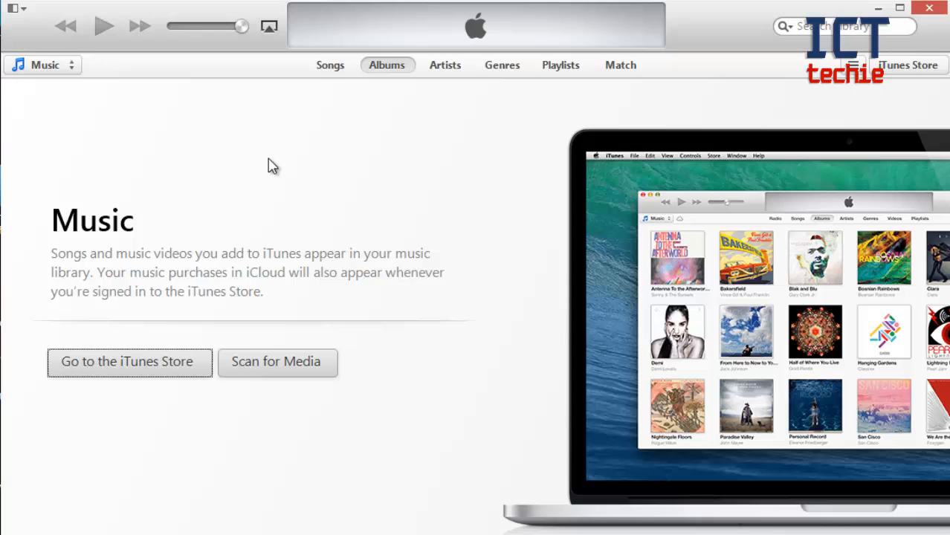
pyautogui.moveTo(226, 137)
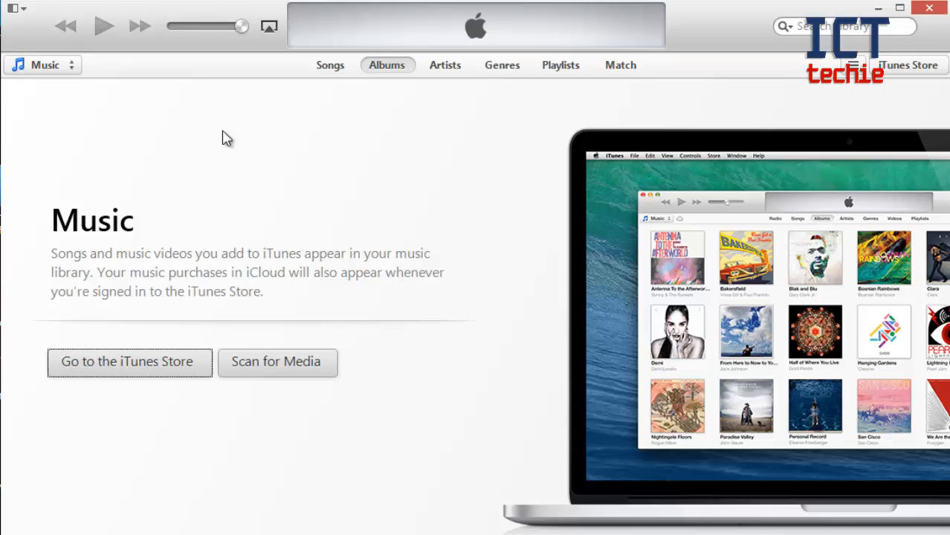
pyautogui.moveTo(218, 134)
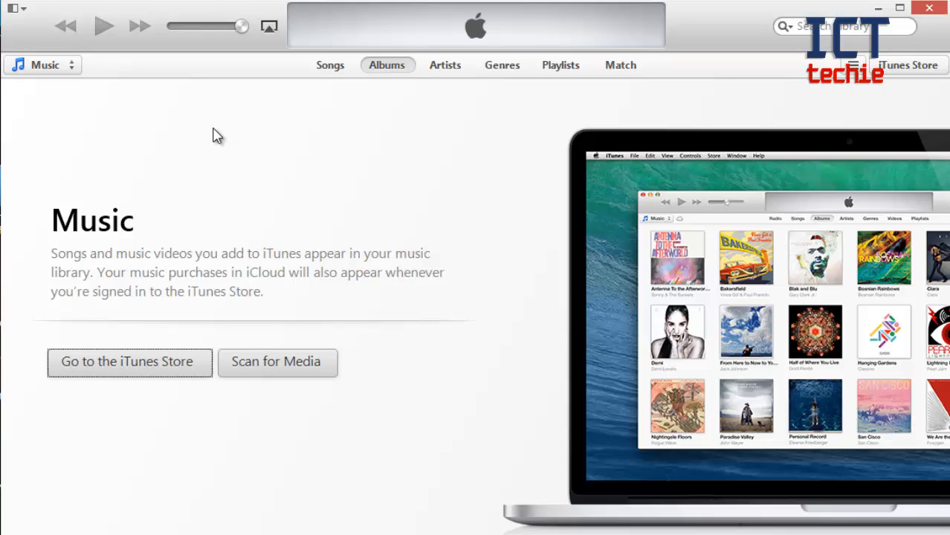
pyautogui.moveTo(28, 46)
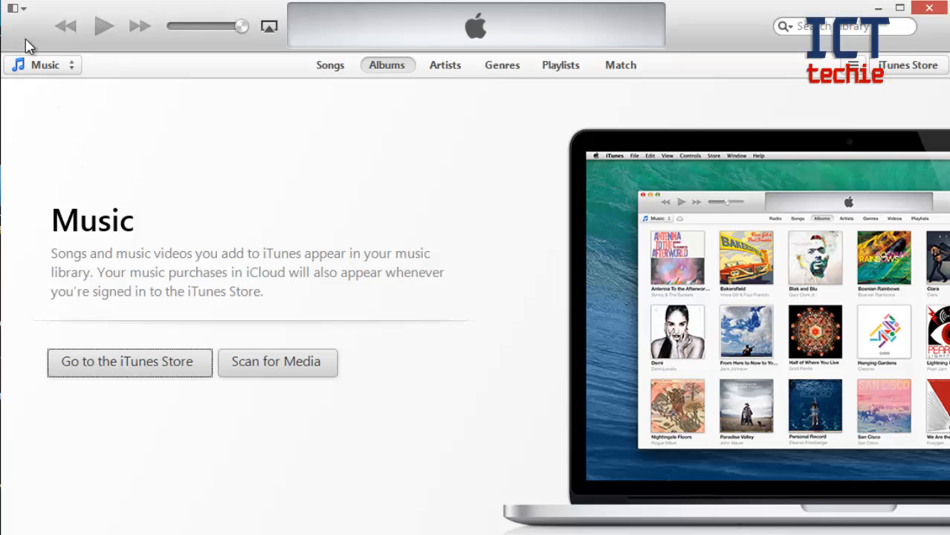
# Step: Bring up iTunes Preferences on the Devices page listing backups, with automatic syncing prevented
pyautogui.click(15, 9)
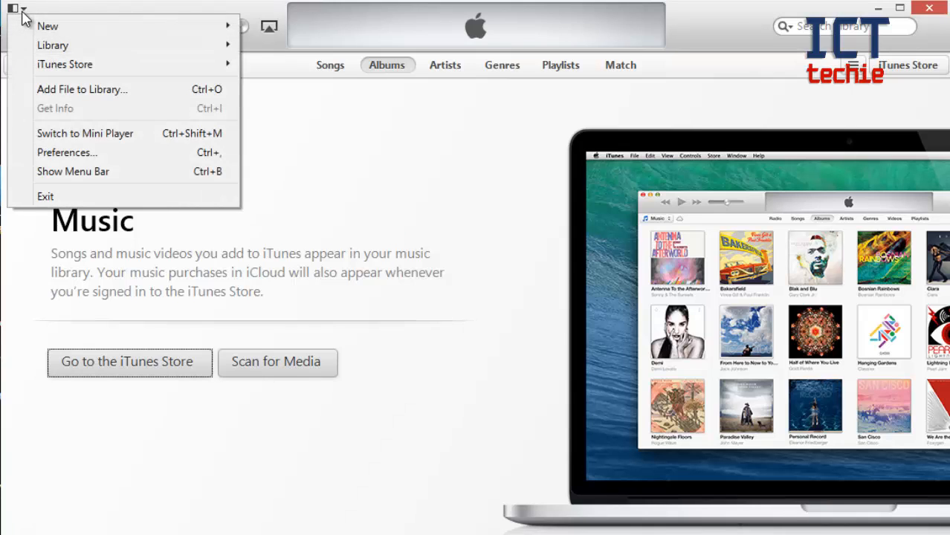
pyautogui.moveTo(67, 152)
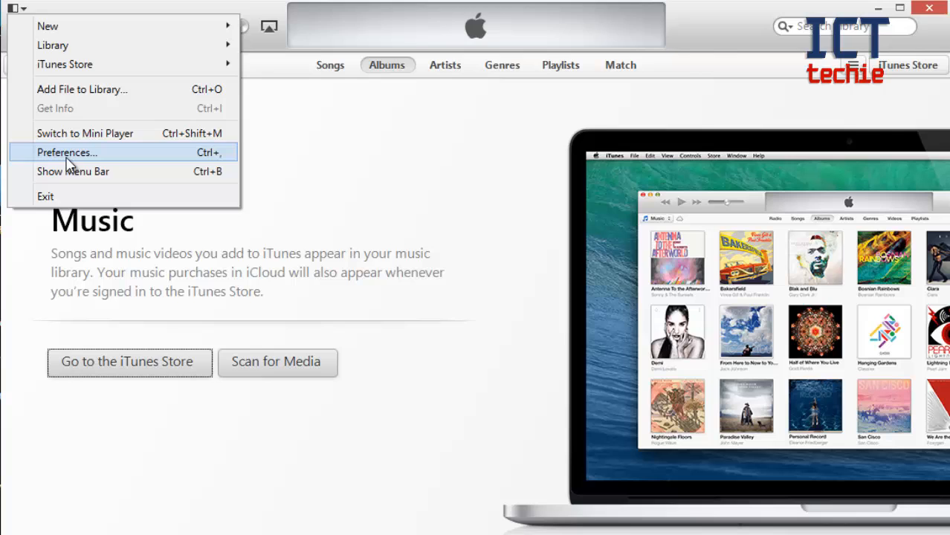
pyautogui.click(67, 152)
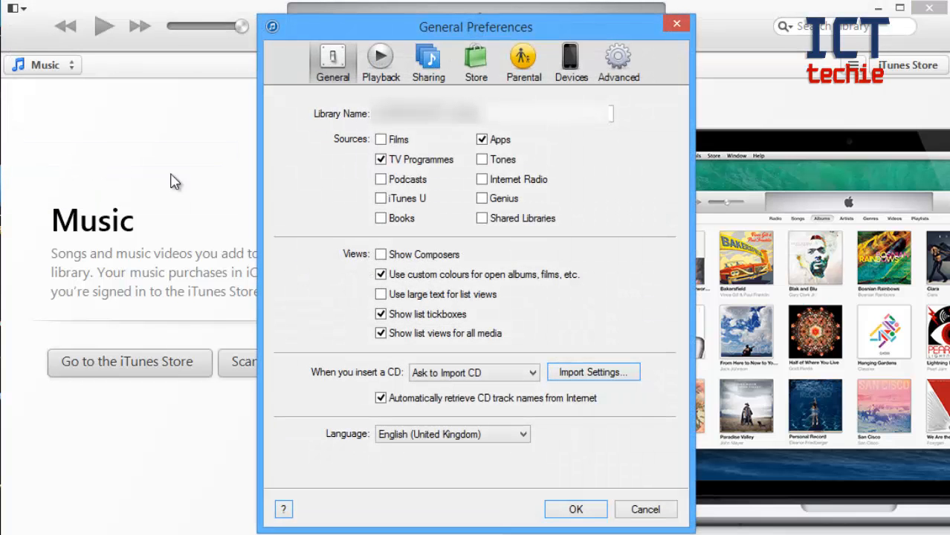
pyautogui.moveTo(601, 73)
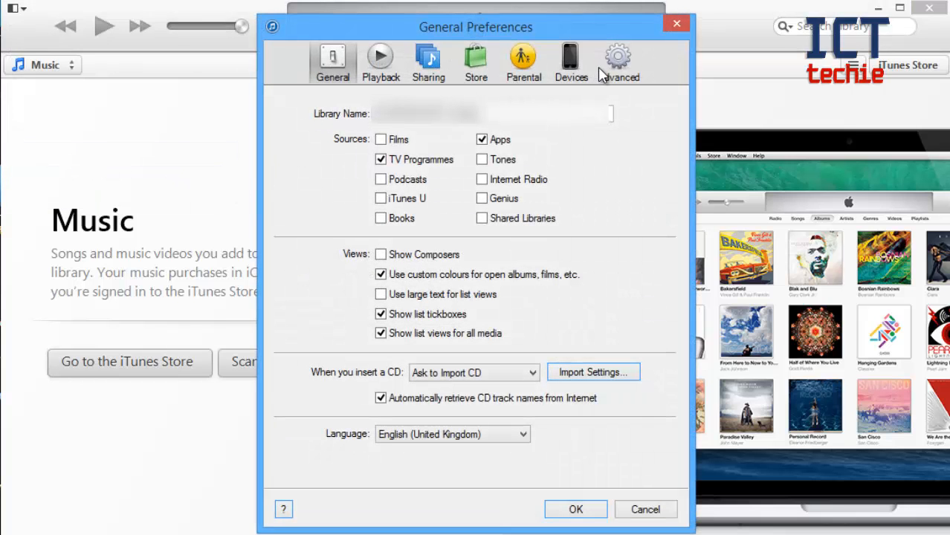
pyautogui.click(571, 63)
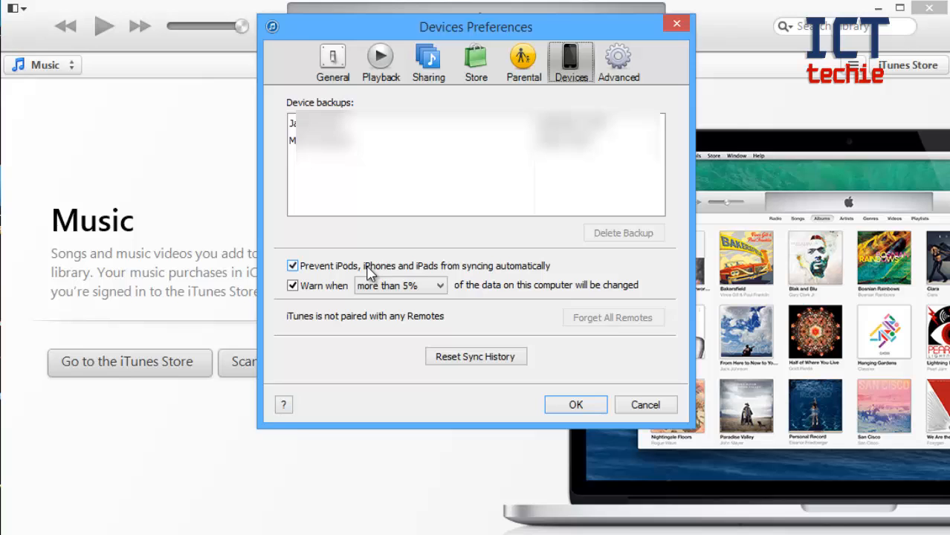
pyautogui.moveTo(469, 275)
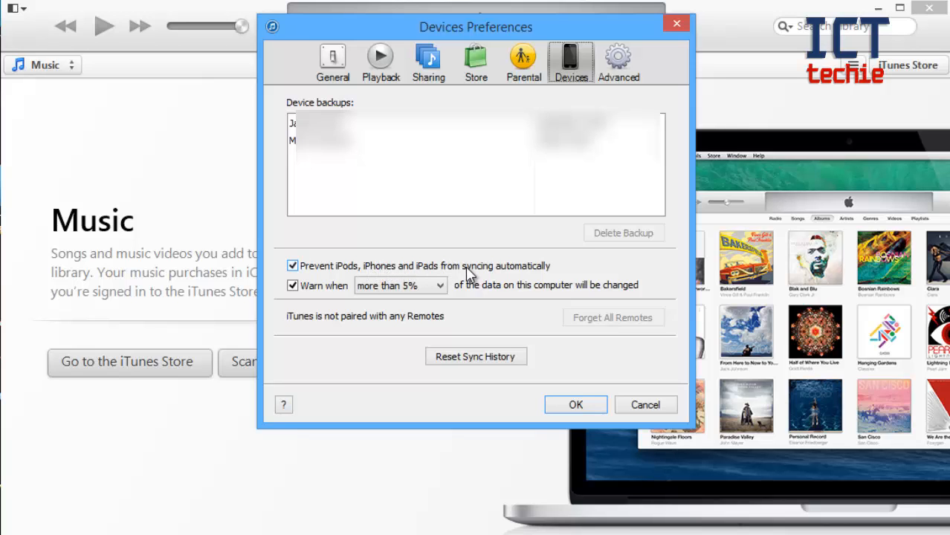
pyautogui.moveTo(563, 395)
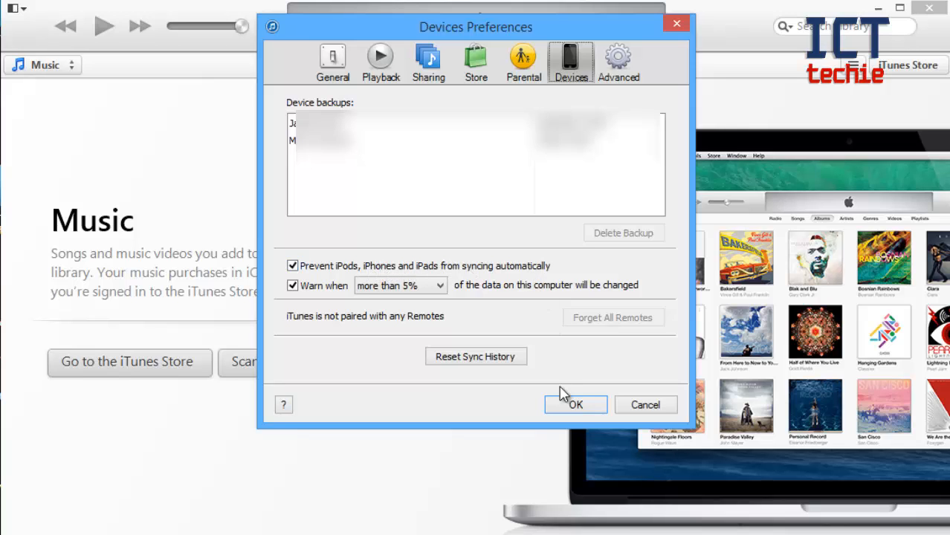
pyautogui.click(576, 405)
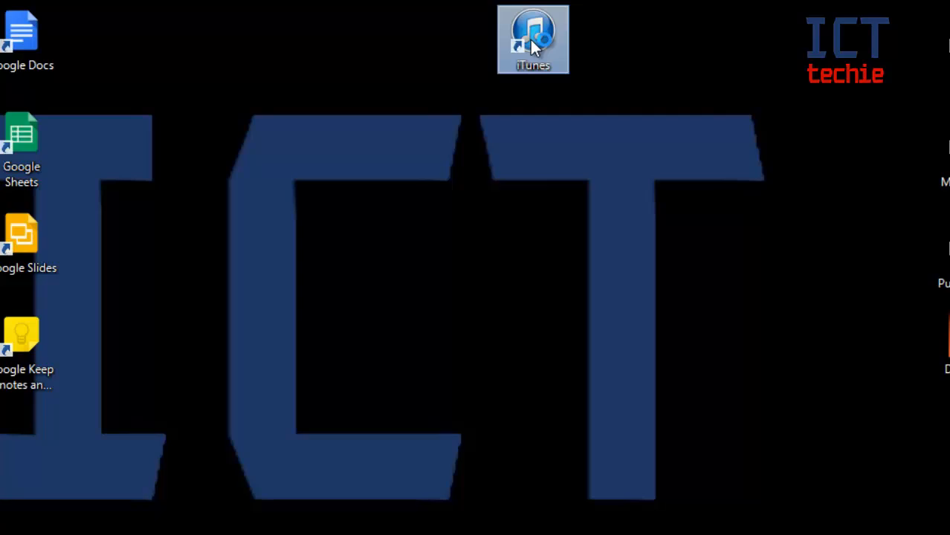
# Step: Launch iTunes from its desktop shortcut
pyautogui.doubleClick(533, 39)
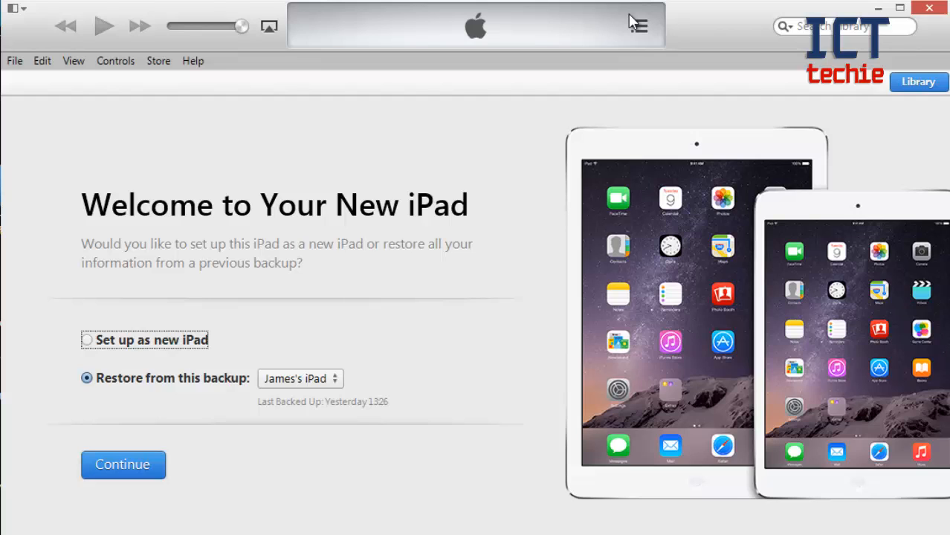
pyautogui.moveTo(277, 172)
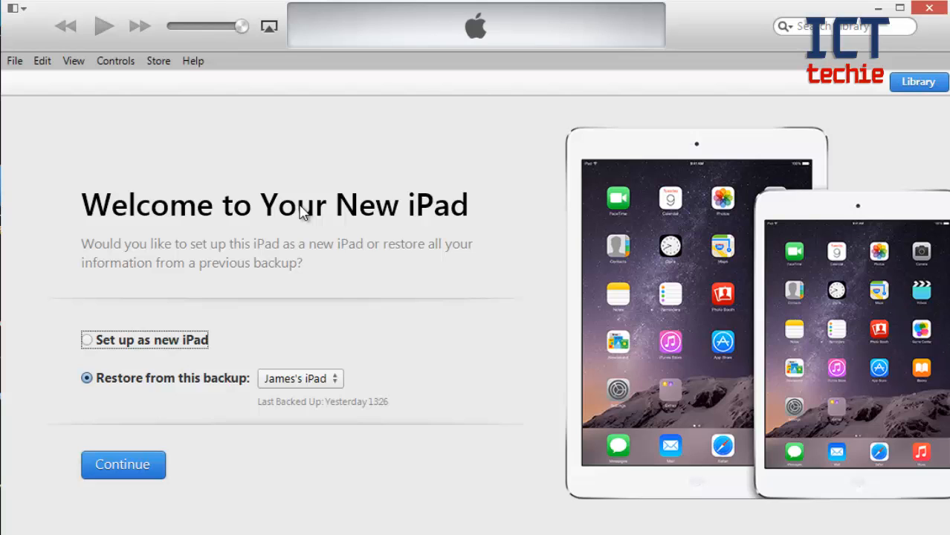
pyautogui.moveTo(196, 330)
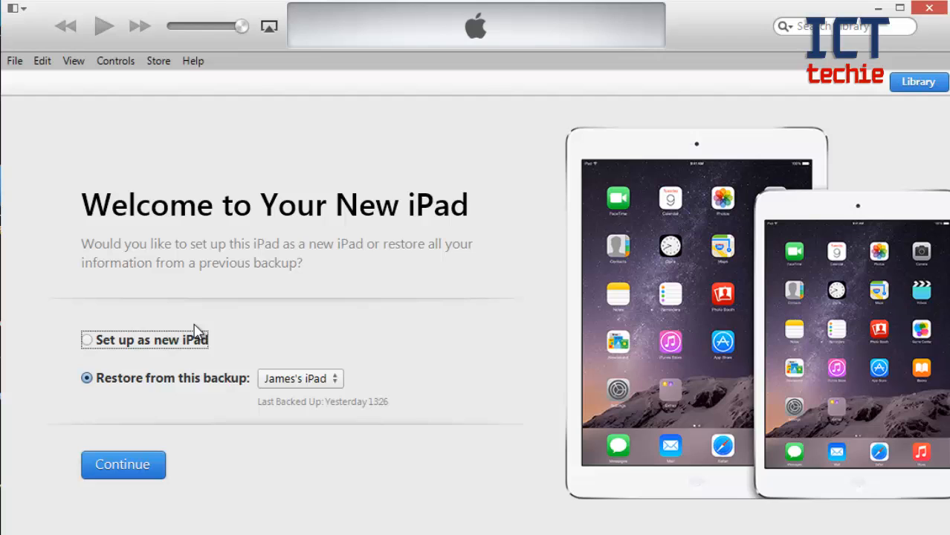
pyautogui.moveTo(175, 387)
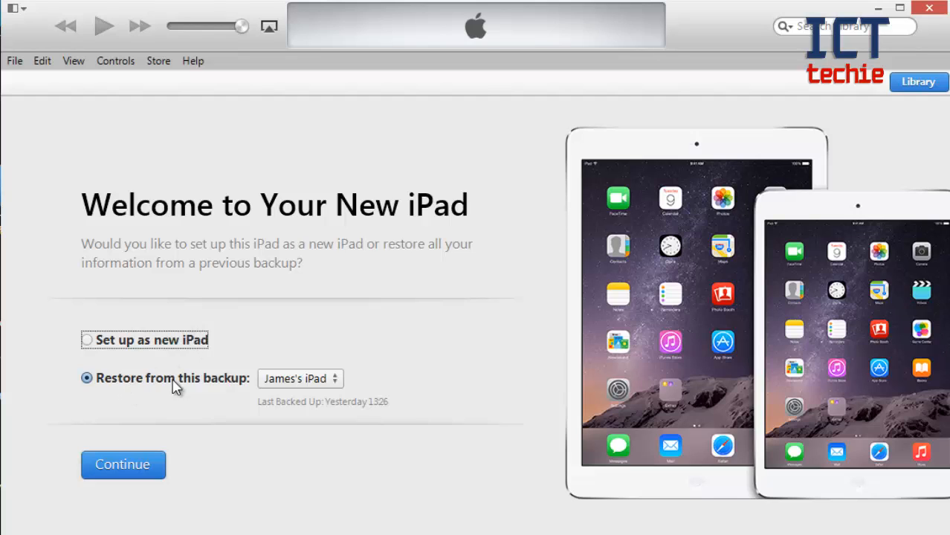
pyautogui.moveTo(235, 384)
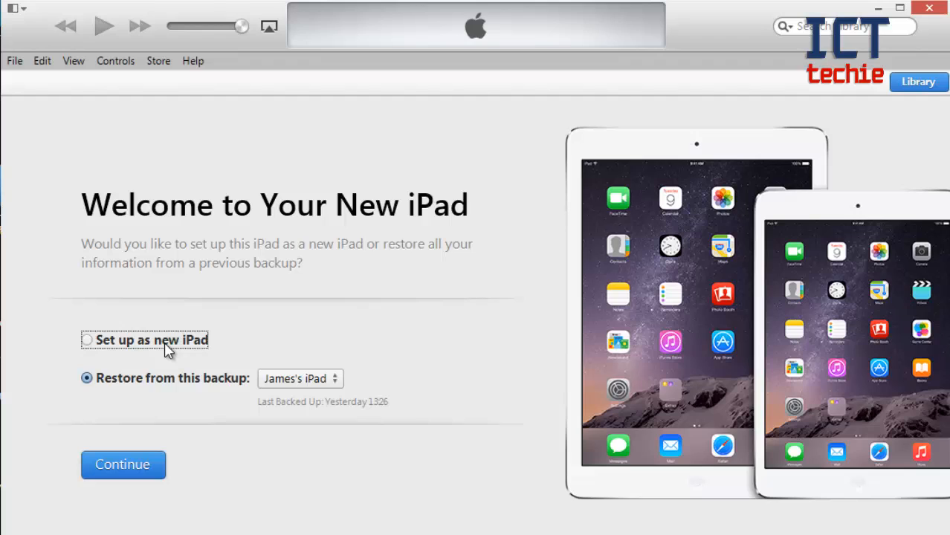
# Step: Select 'Set up as new iPad' instead of restoring from a backup
pyautogui.click(86, 339)
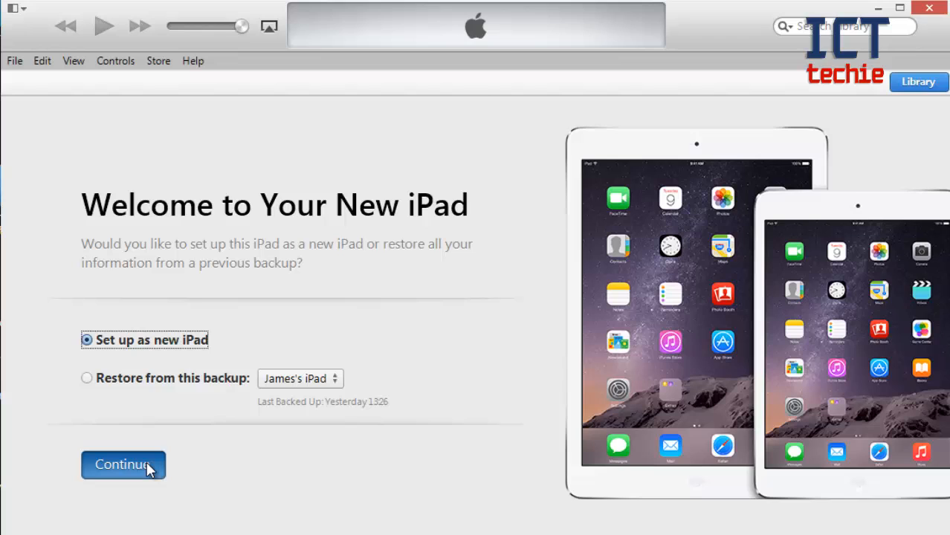
# Step: Continue the new-iPad setup to reach the Sync with iTunes welcome page
pyautogui.click(122, 464)
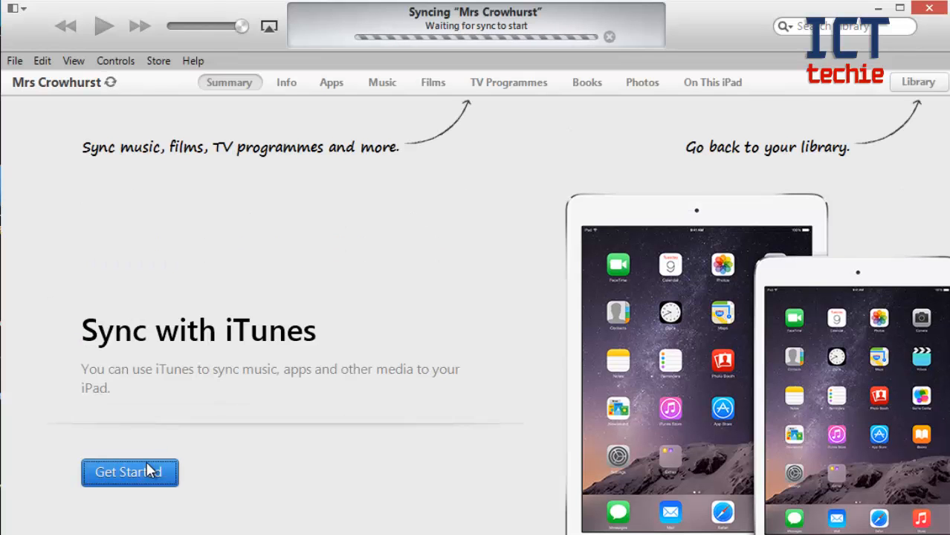
pyautogui.moveTo(360, 216)
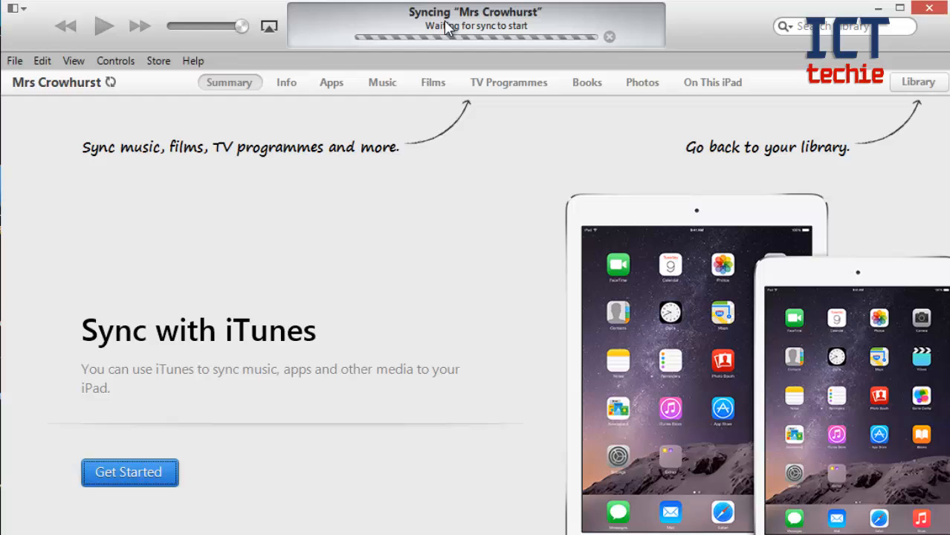
pyautogui.moveTo(505, 158)
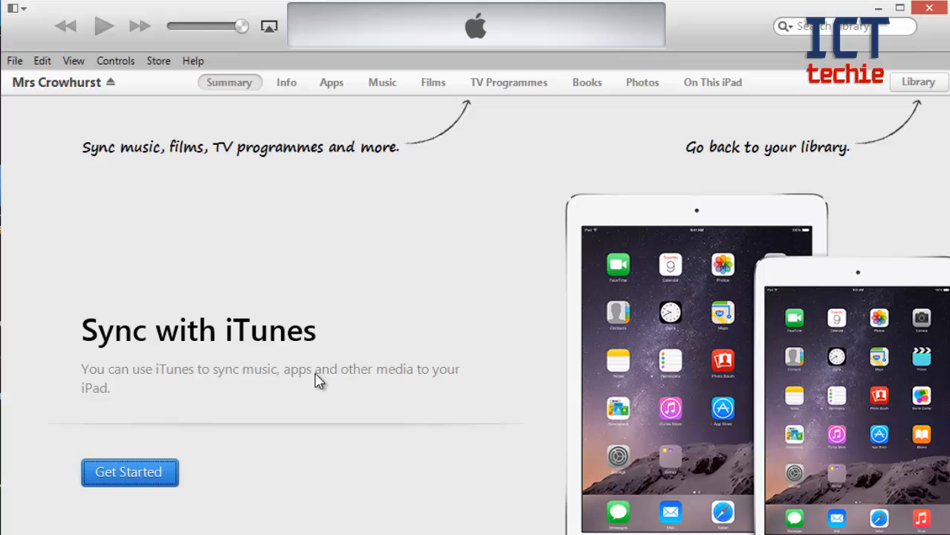
pyautogui.moveTo(268, 400)
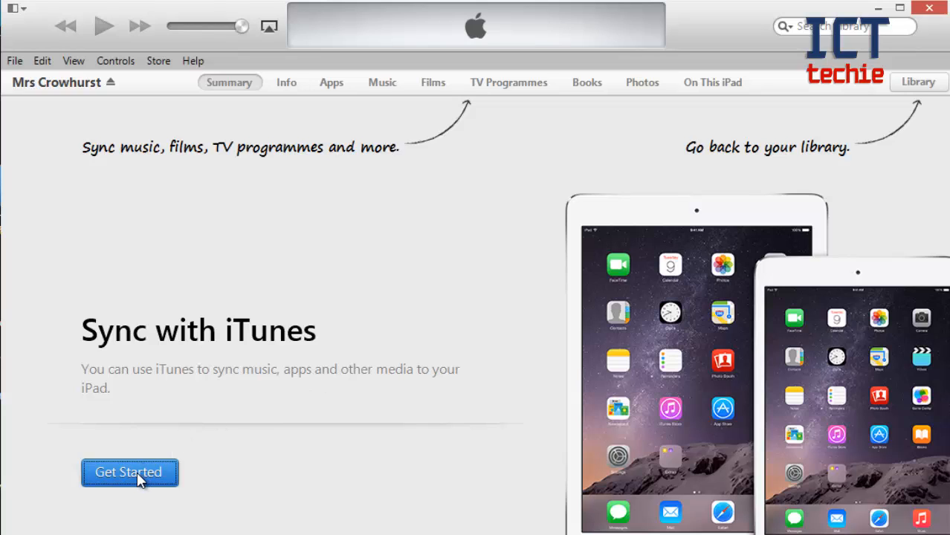
# Step: Get started to show the iPad Air summary with iOS 7.1.2 and the 8.0 update
pyautogui.click(128, 472)
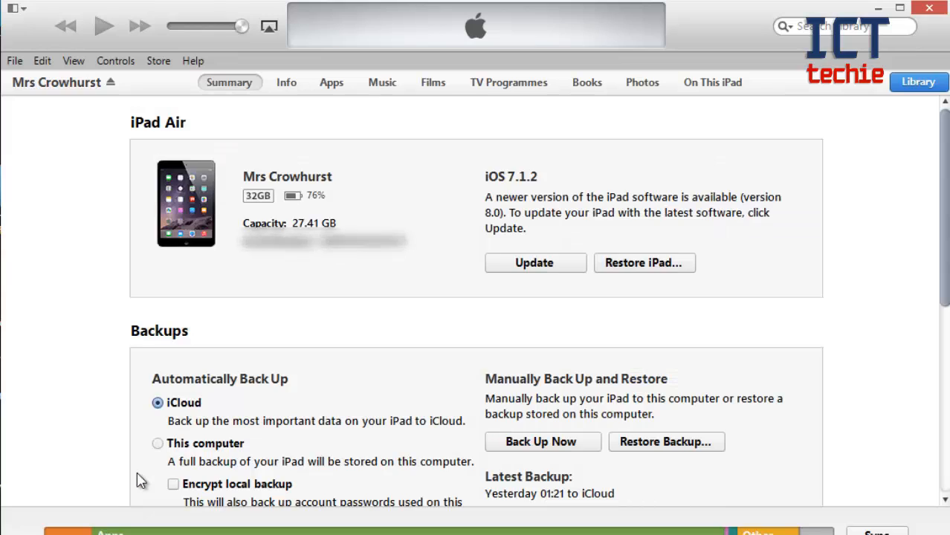
pyautogui.moveTo(269, 329)
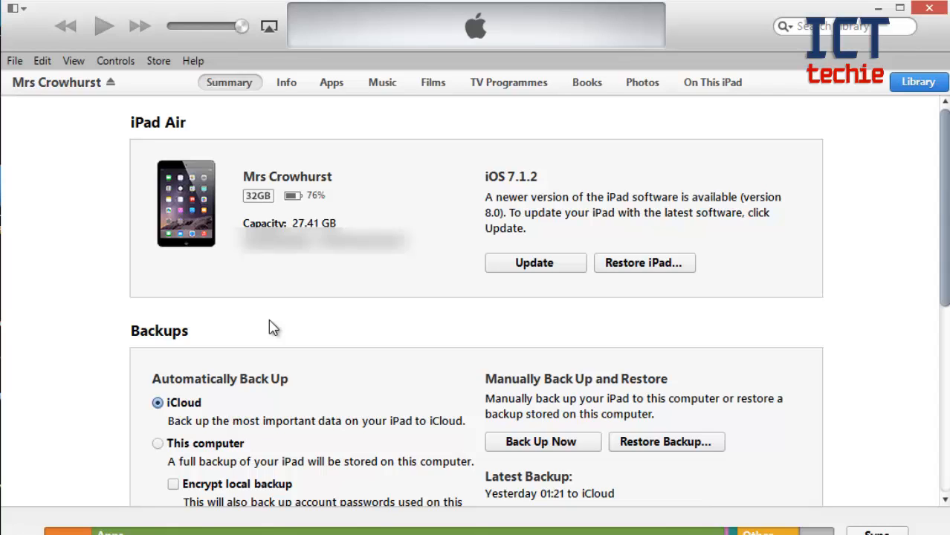
pyautogui.moveTo(459, 232)
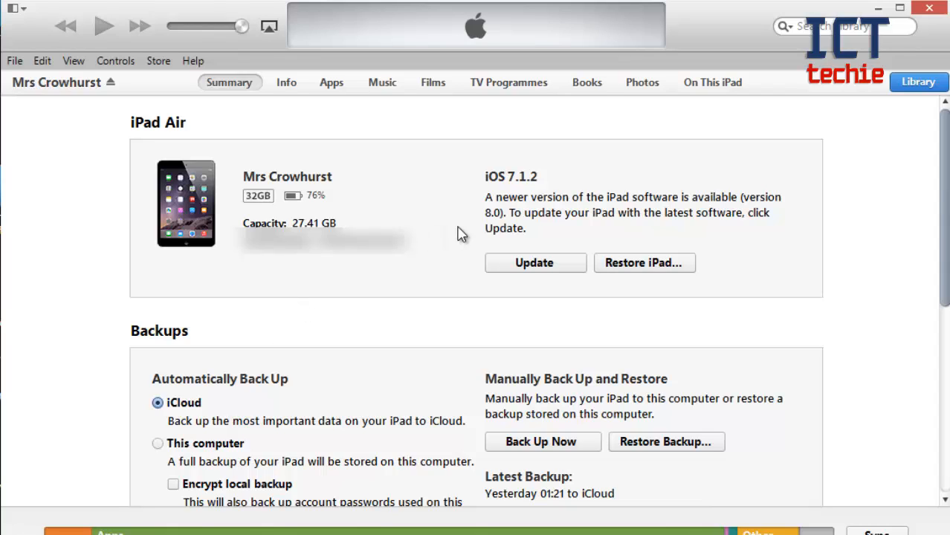
pyautogui.moveTo(537, 190)
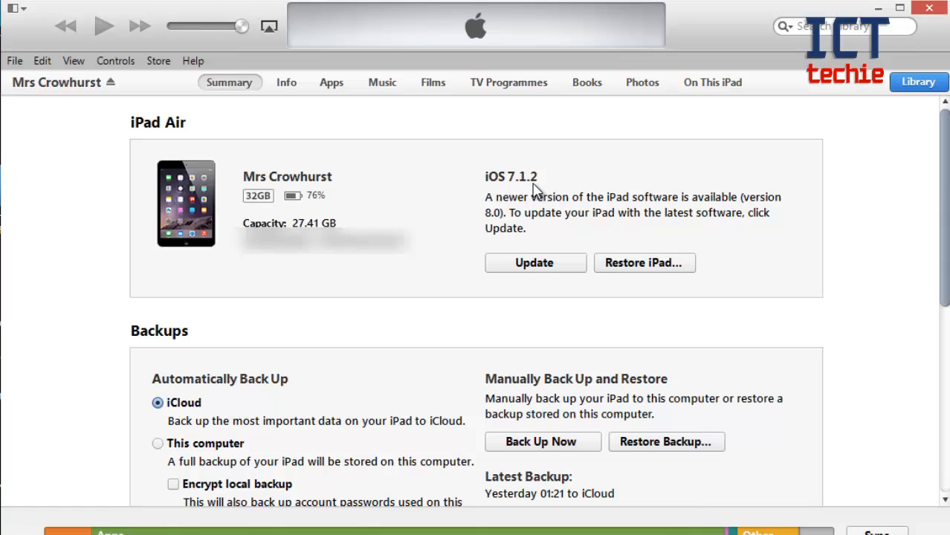
pyautogui.moveTo(522, 217)
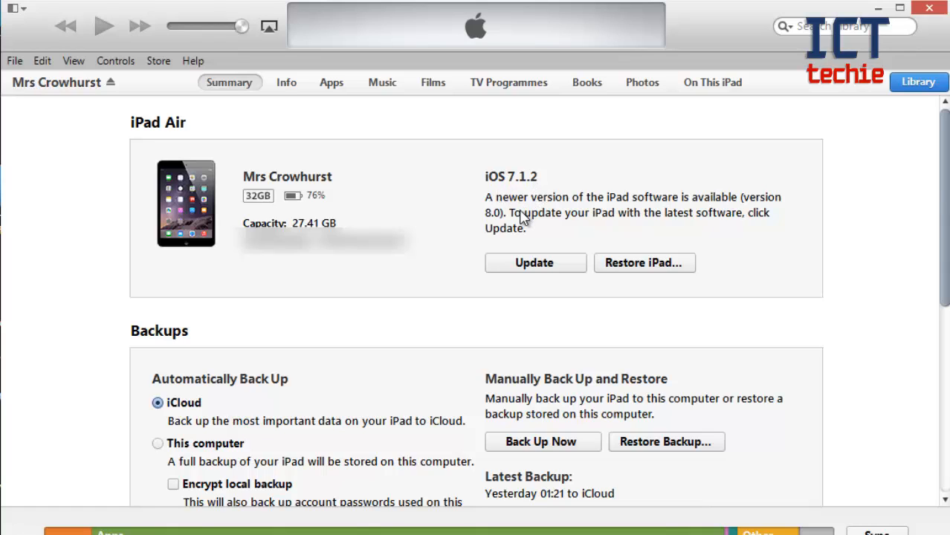
pyautogui.moveTo(504, 229)
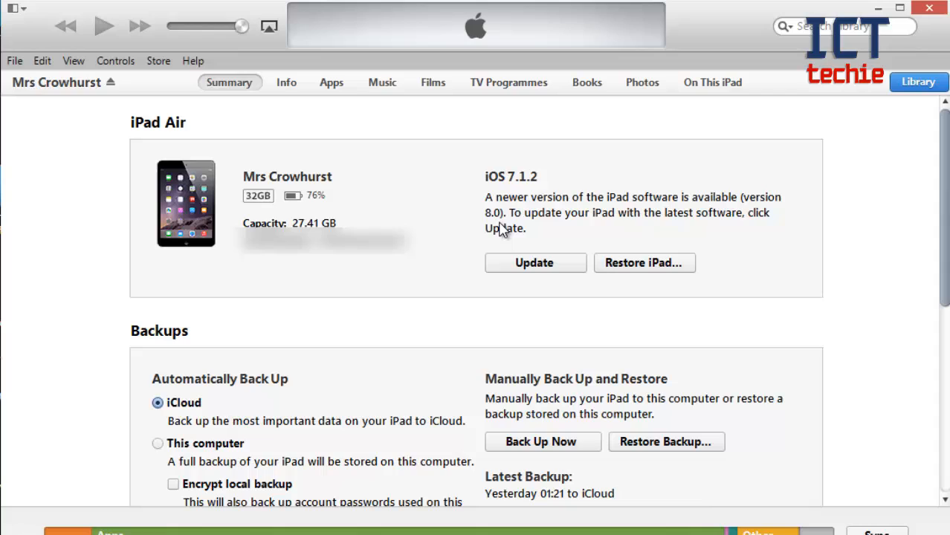
pyautogui.moveTo(262, 345)
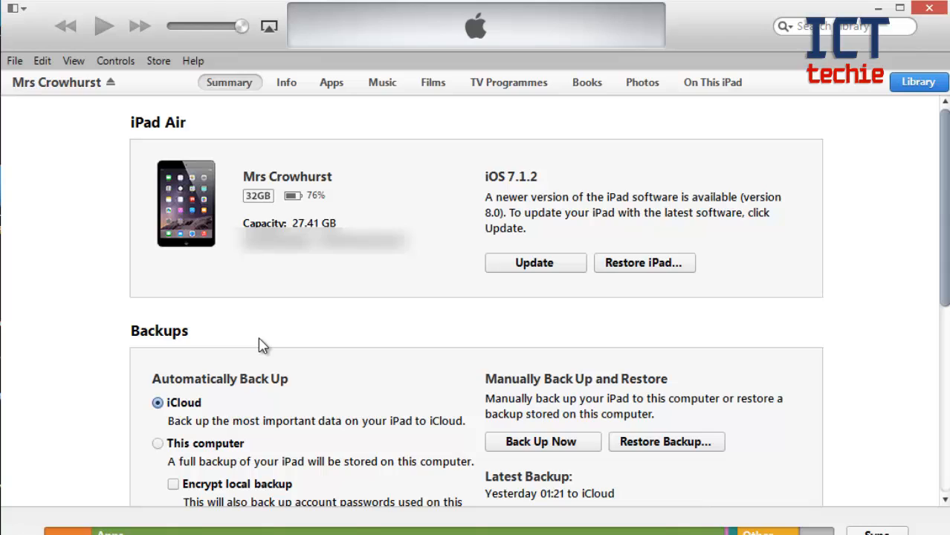
pyautogui.moveTo(197, 389)
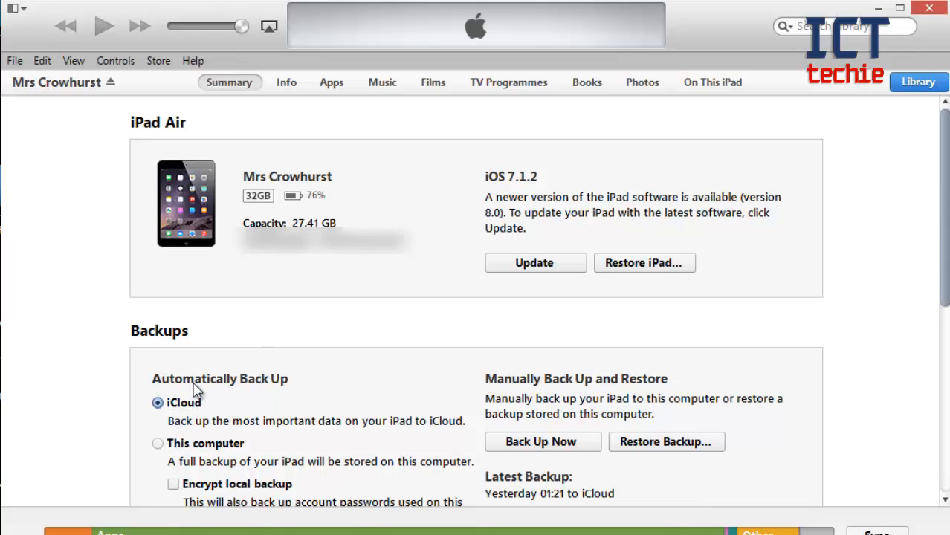
pyautogui.moveTo(516, 434)
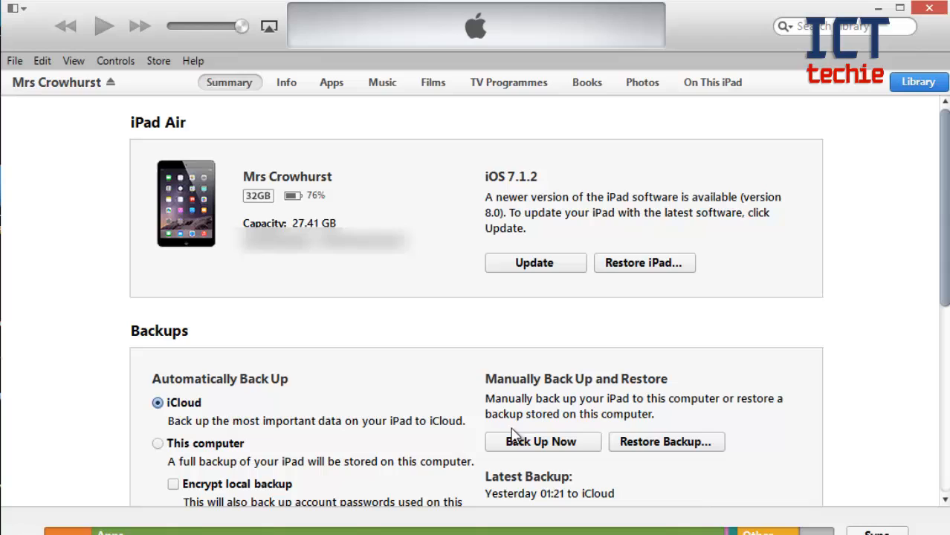
pyautogui.moveTo(541, 398)
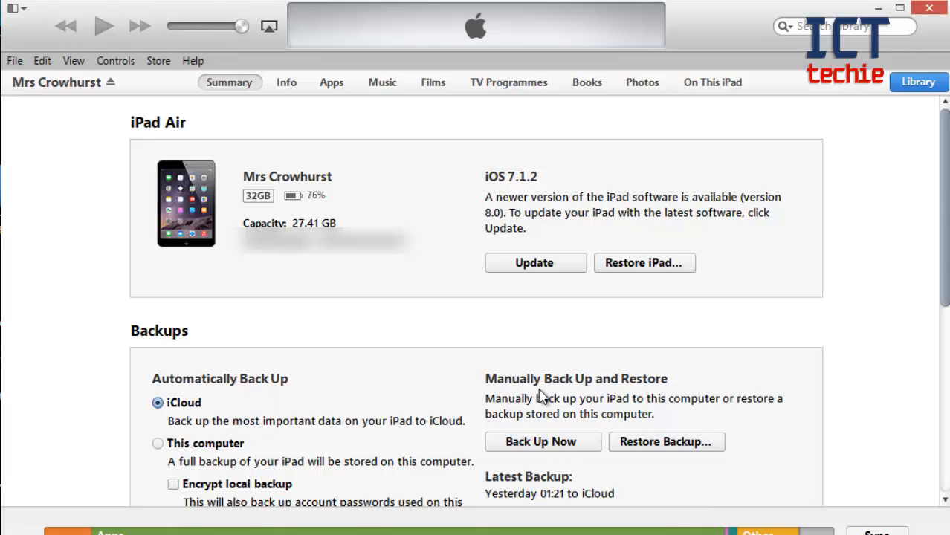
pyautogui.moveTo(632, 398)
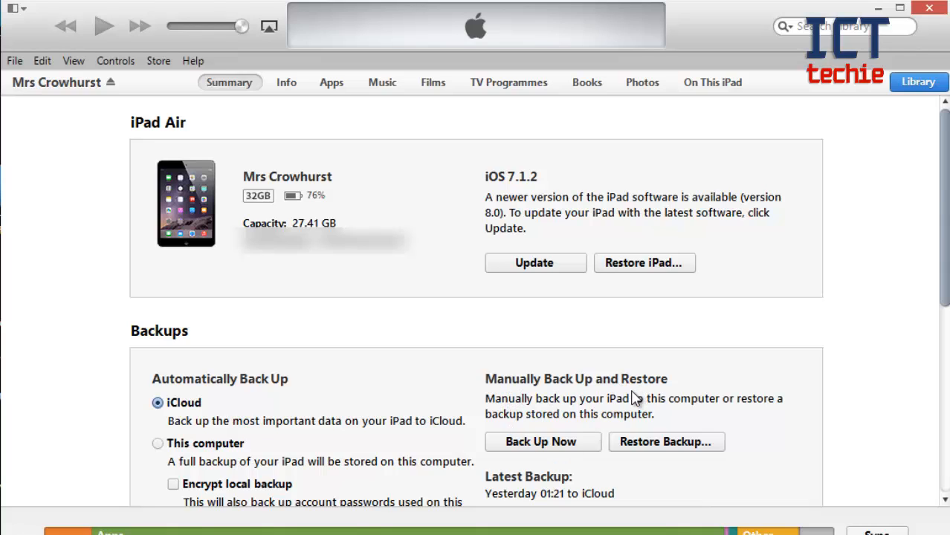
pyautogui.moveTo(544, 452)
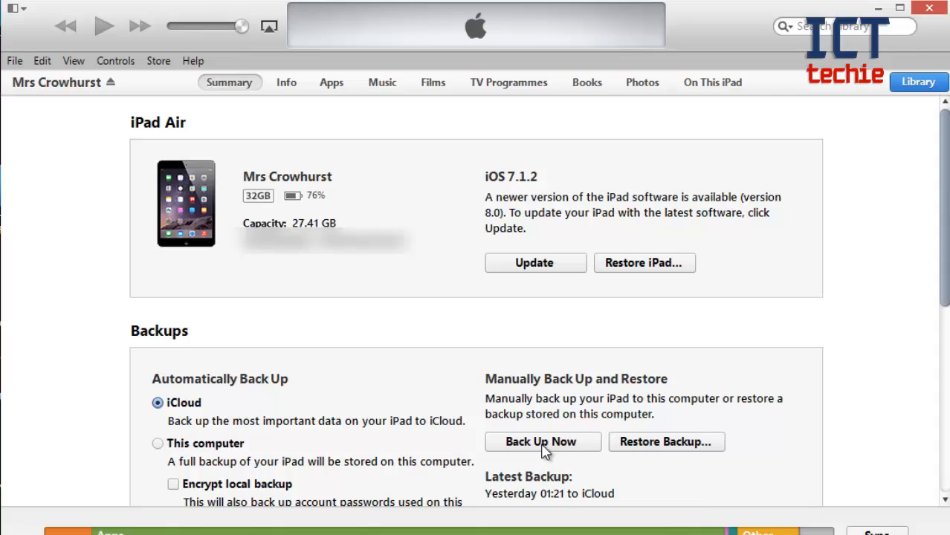
# Step: Start a manual Back Up Now of the iPad to this computer
pyautogui.click(542, 441)
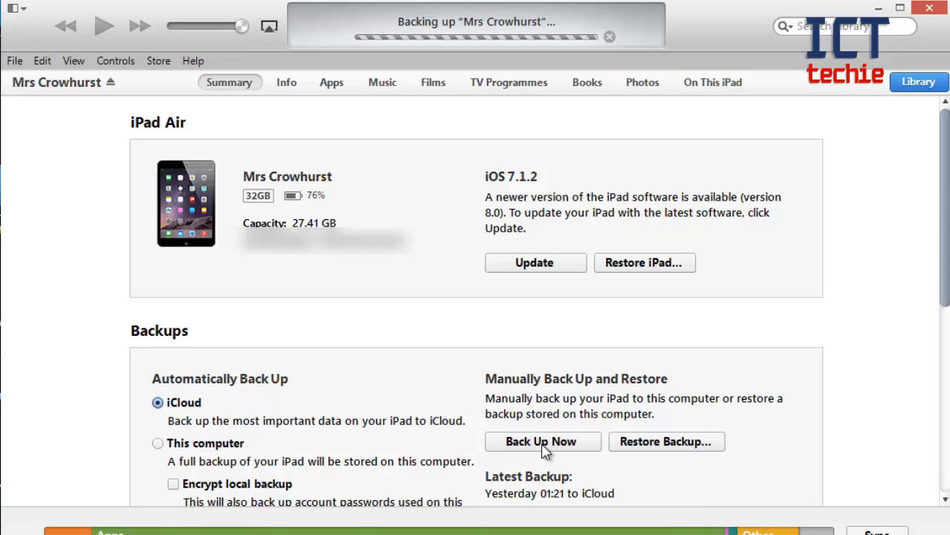
pyautogui.click(542, 442)
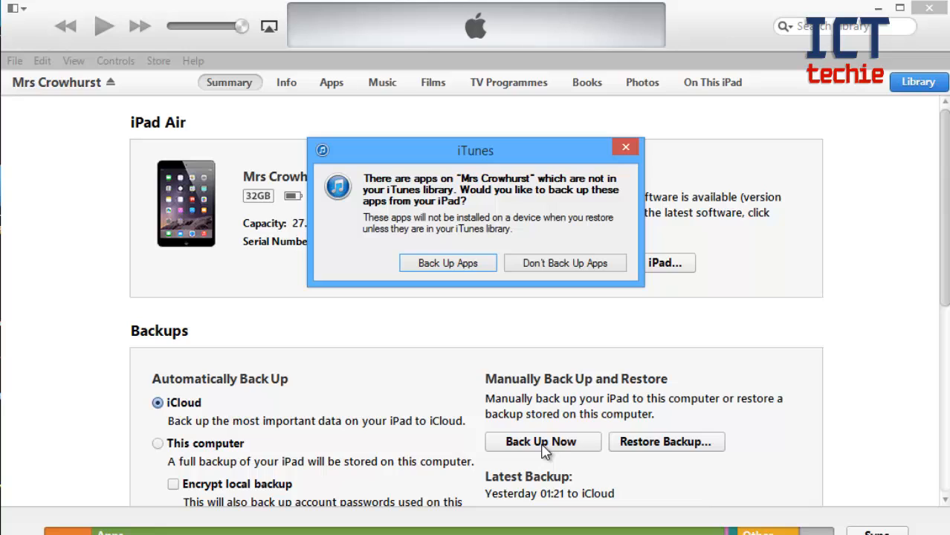
pyautogui.moveTo(509, 311)
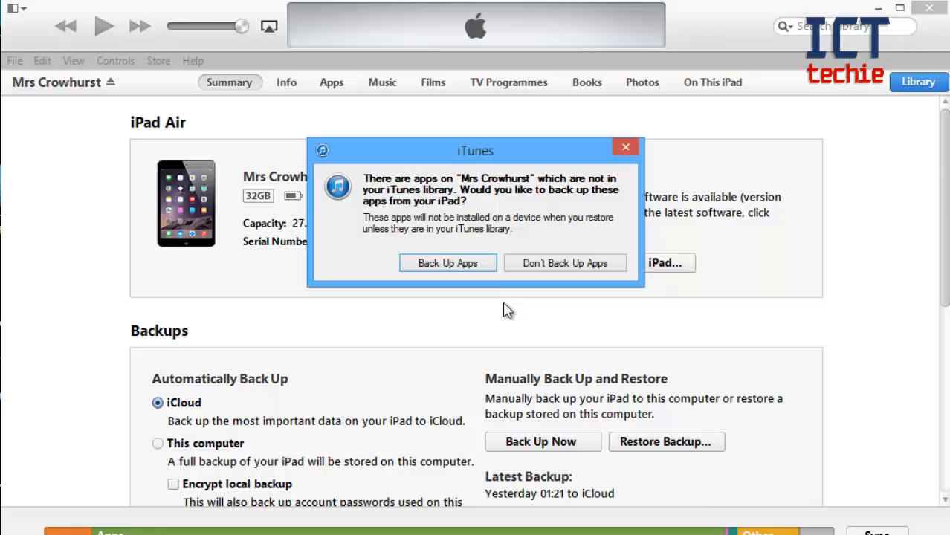
pyautogui.moveTo(448, 270)
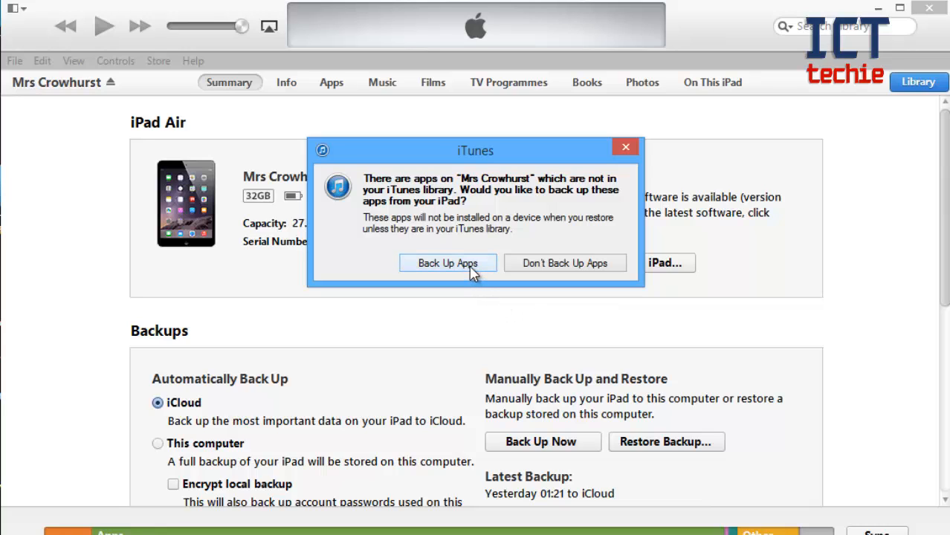
# Step: Choose Back Up Apps so the backup includes apps and completes with today's date
pyautogui.click(446, 262)
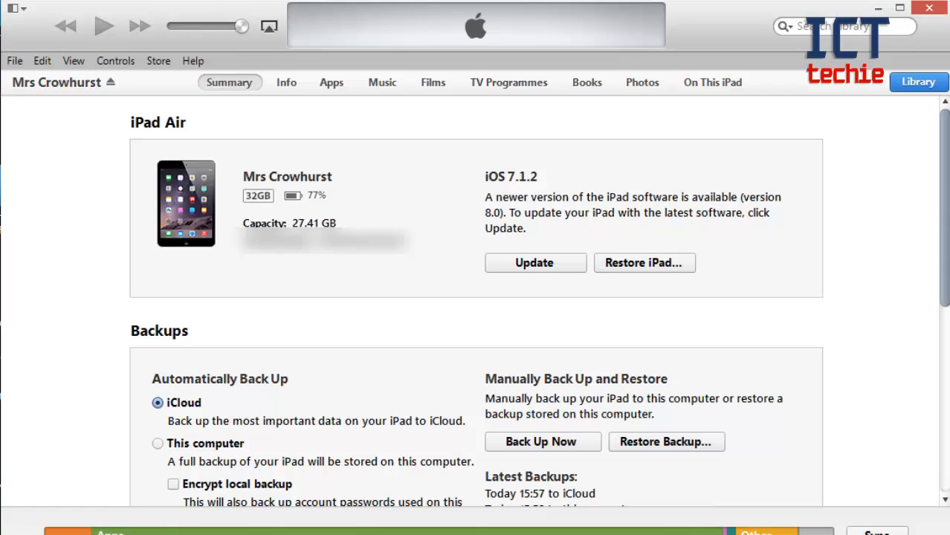
pyautogui.moveTo(698, 365)
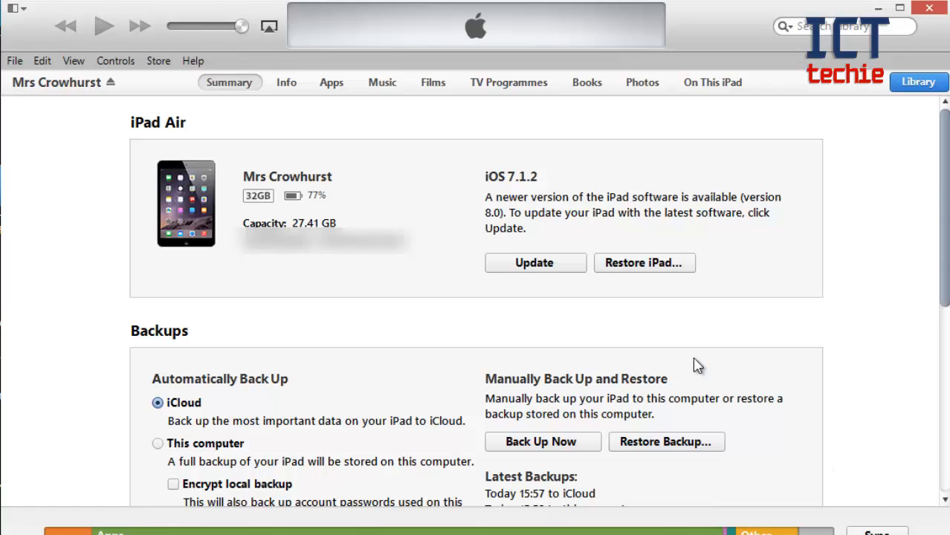
pyautogui.moveTo(592, 311)
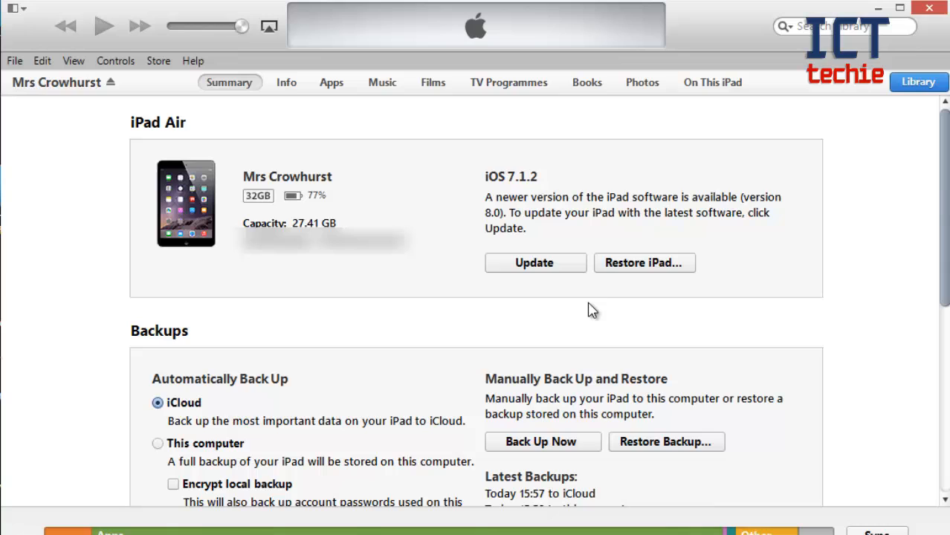
pyautogui.moveTo(535, 266)
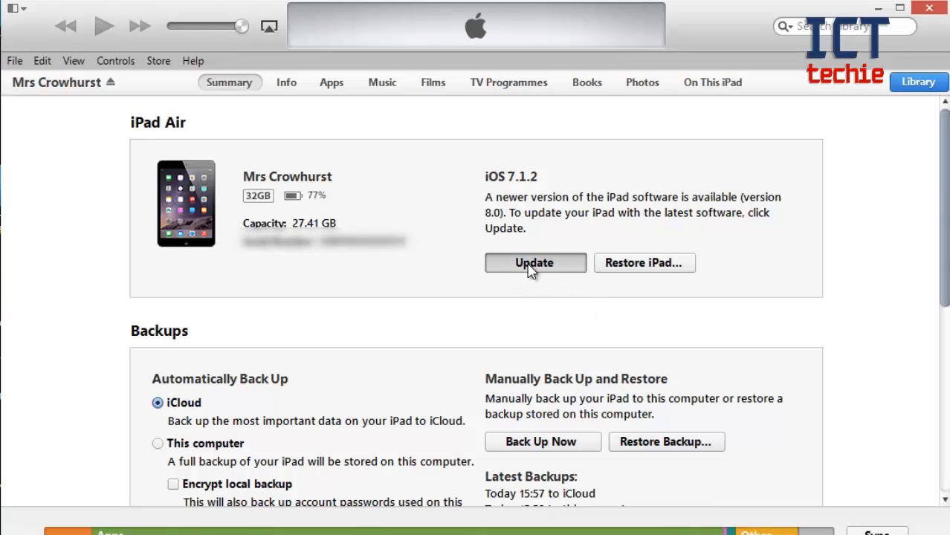
# Step: Check for updates and confirm updating the iPad from iOS 7.1.2 to iOS 8.0
pyautogui.click(533, 262)
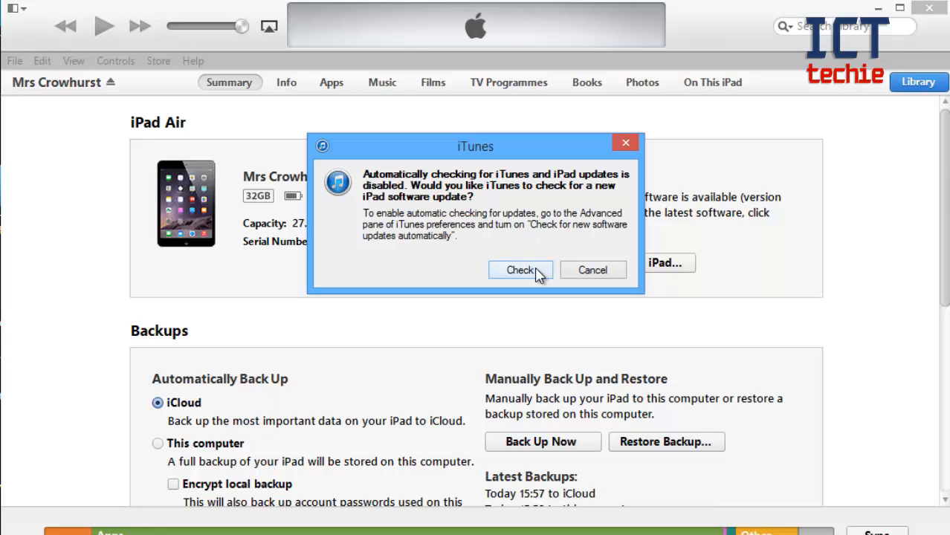
pyautogui.click(521, 271)
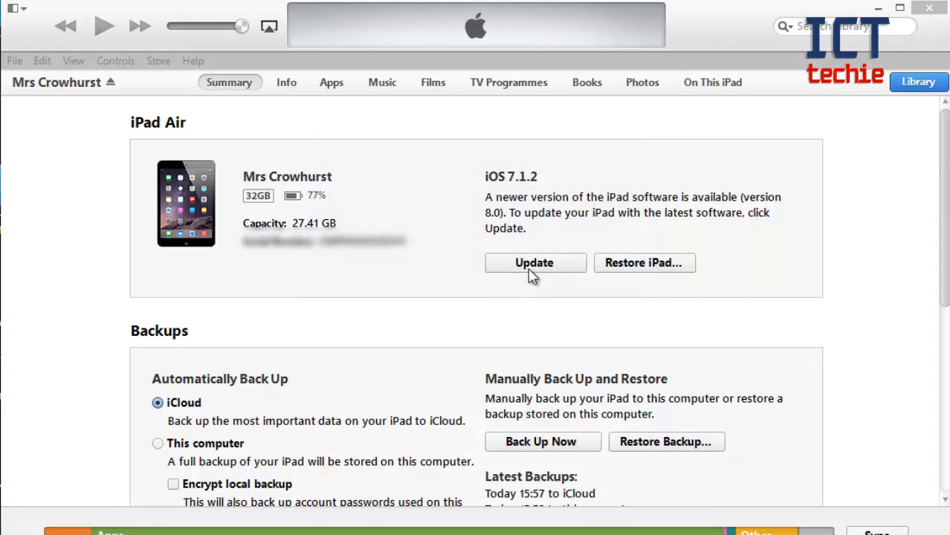
pyautogui.click(534, 262)
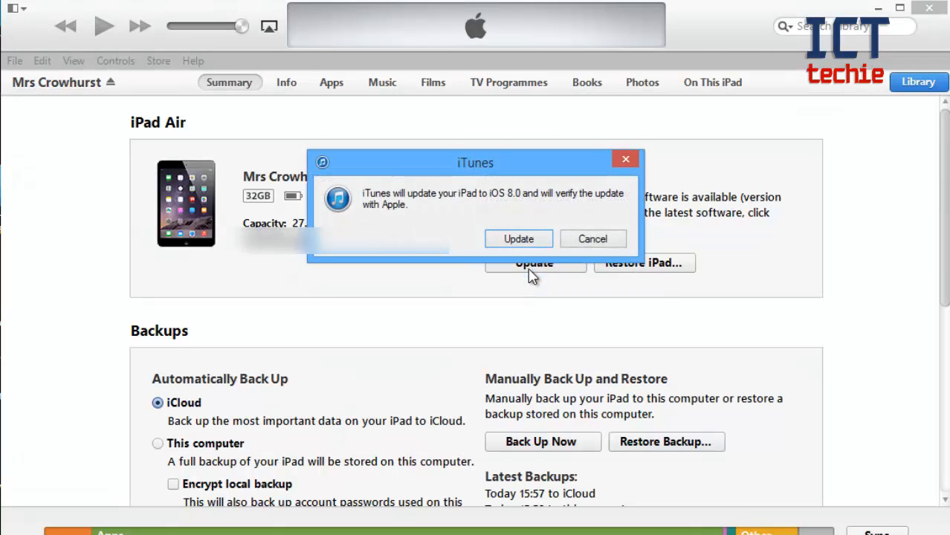
pyautogui.moveTo(521, 208)
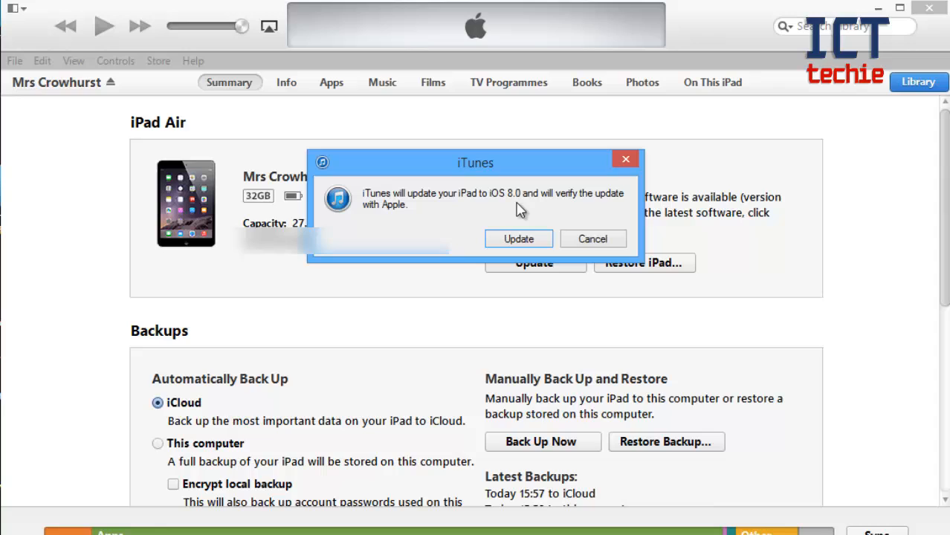
pyautogui.moveTo(520, 226)
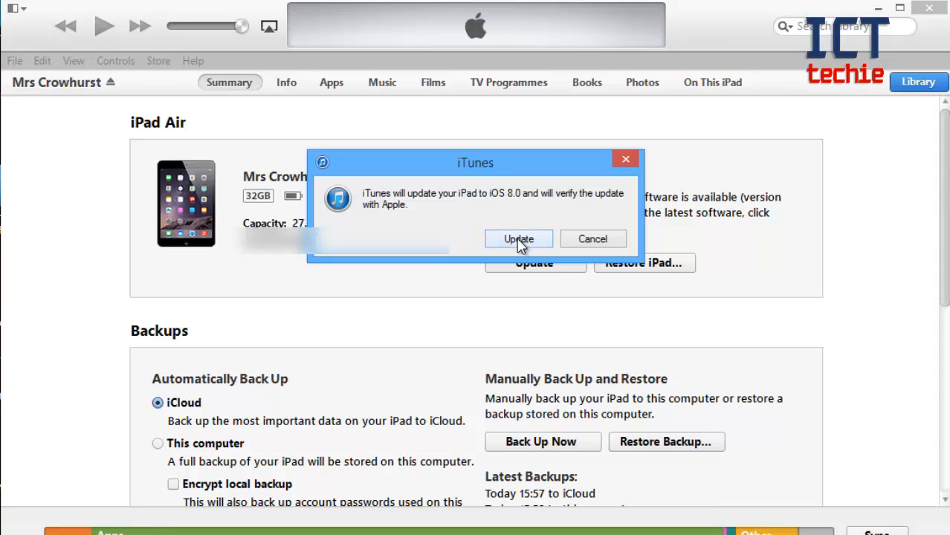
pyautogui.click(592, 237)
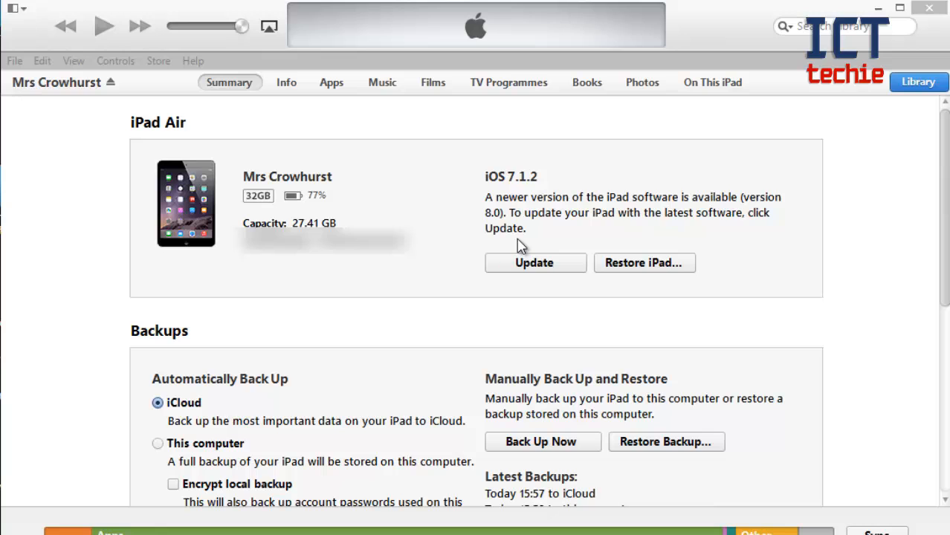
# Step: Scroll through the iOS 8 release notes and continue to the licence agreement
pyautogui.click(534, 262)
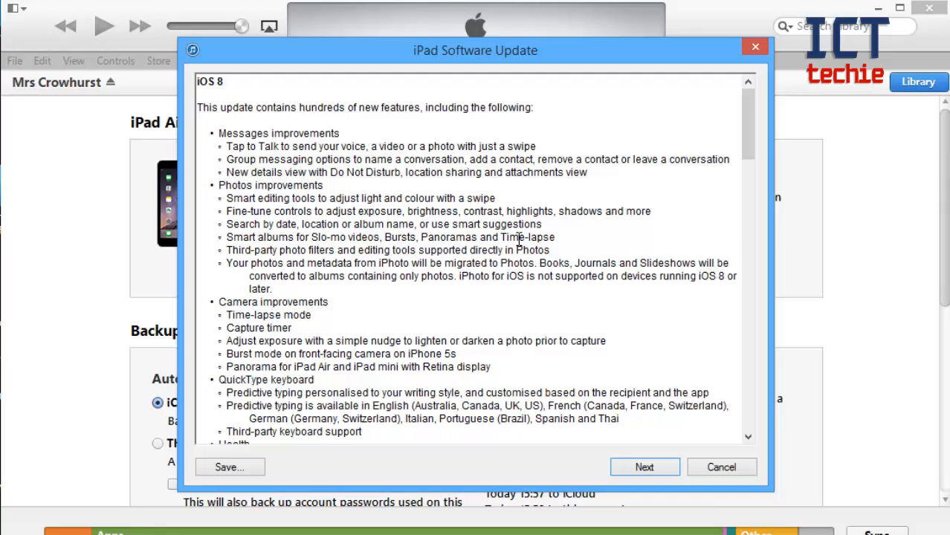
pyautogui.moveTo(727, 167)
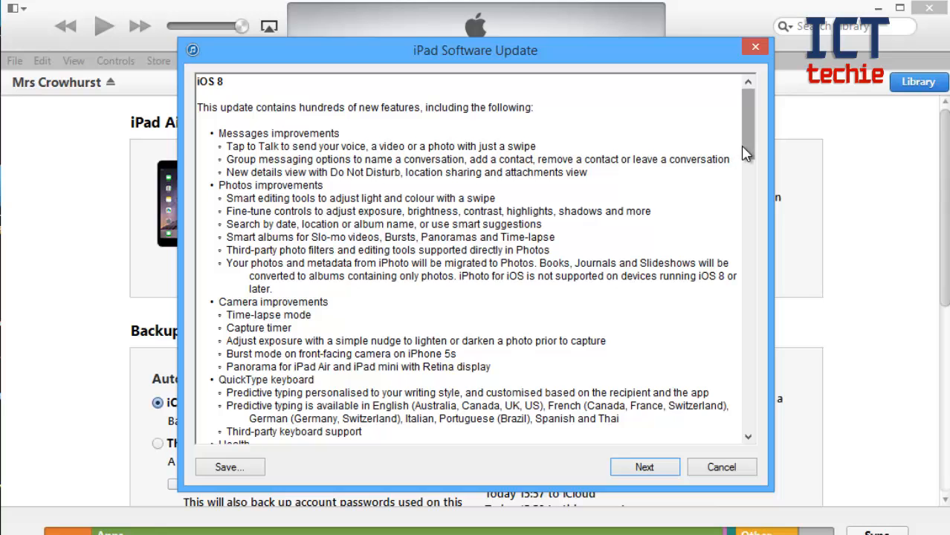
pyautogui.moveTo(753, 148)
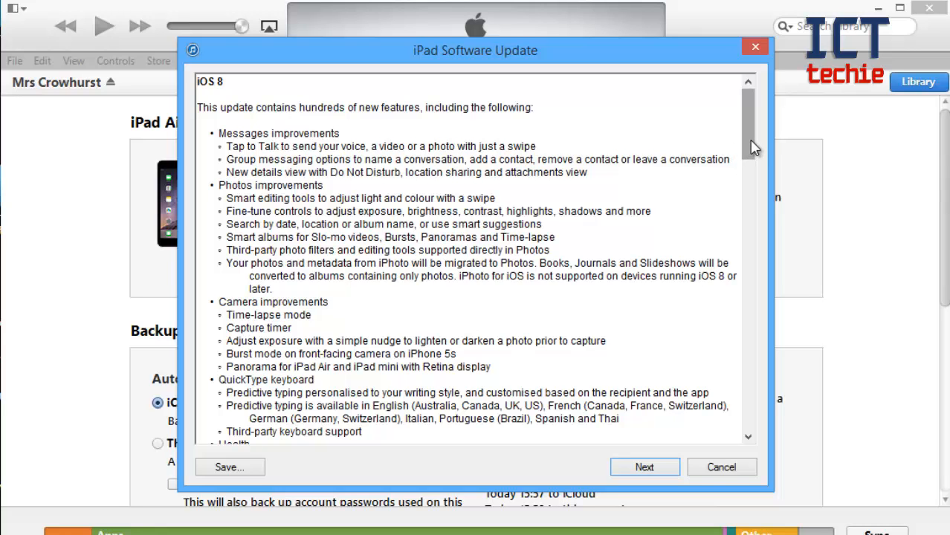
pyautogui.scroll(-3)
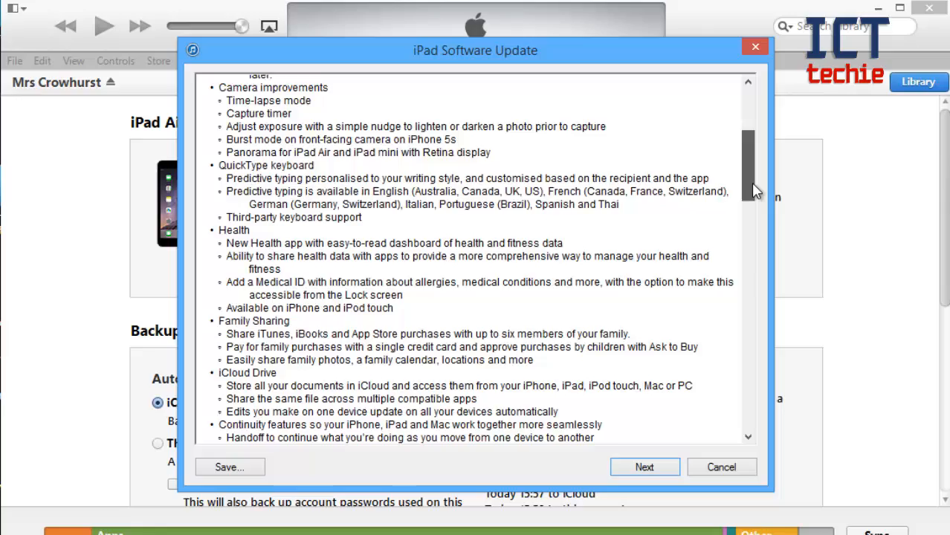
pyautogui.scroll(-3)
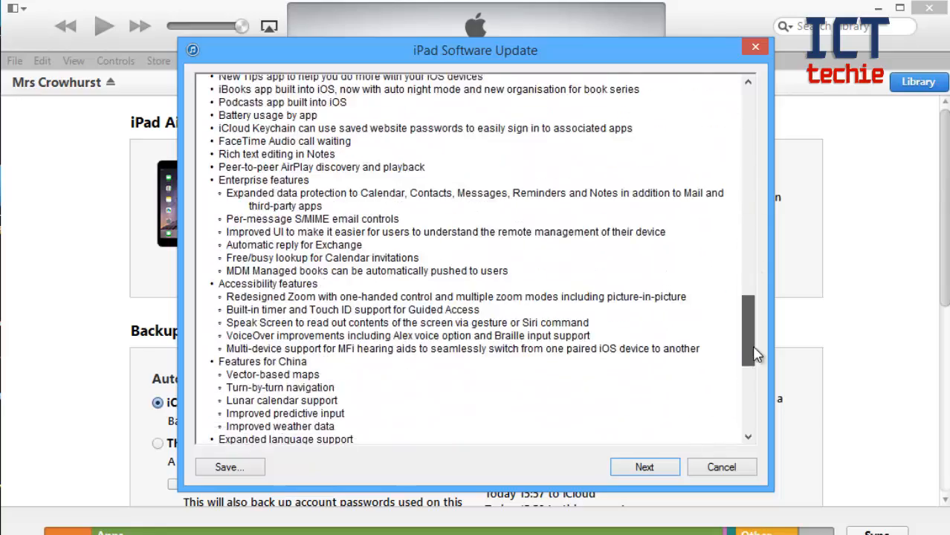
pyautogui.scroll(-3)
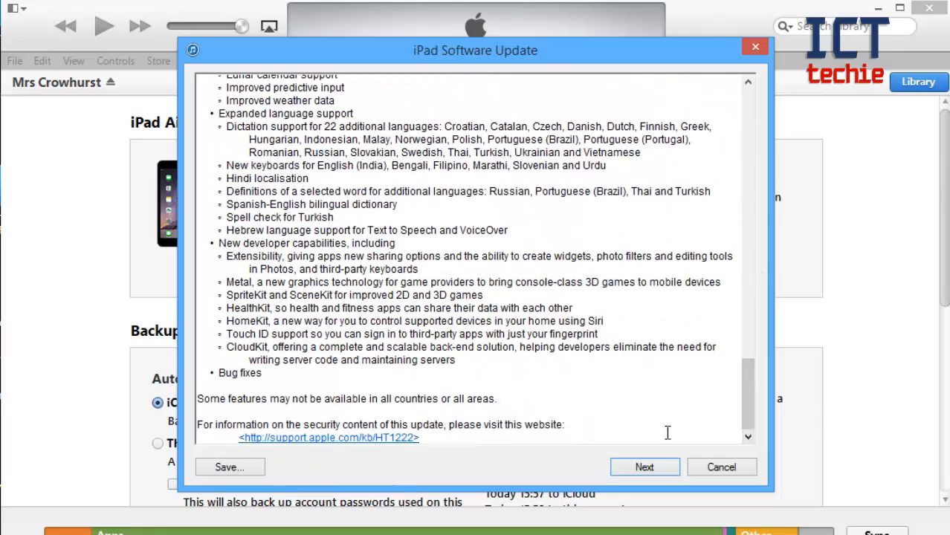
pyautogui.moveTo(645, 467)
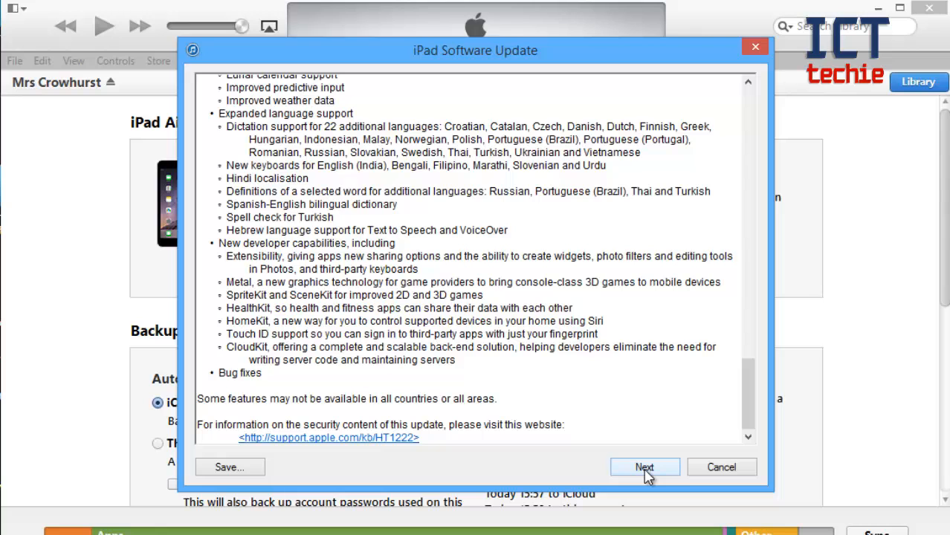
pyautogui.click(644, 467)
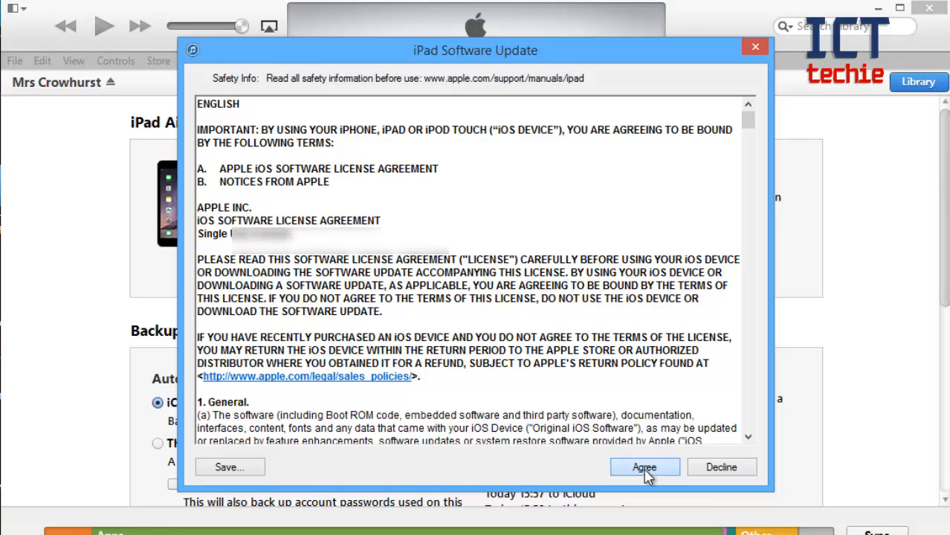
# Step: Agree to the iOS software licence agreement so the passcode prompt appears
pyautogui.click(644, 466)
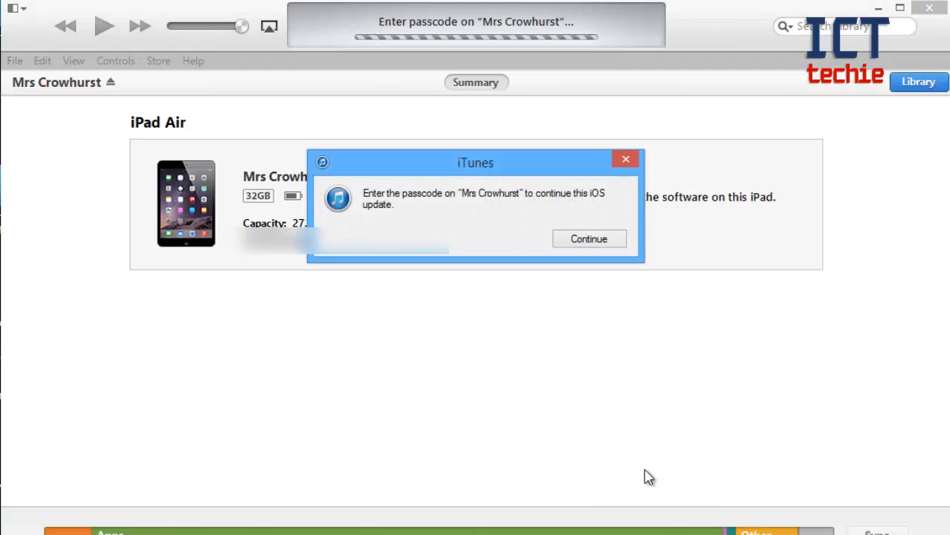
pyautogui.moveTo(574, 226)
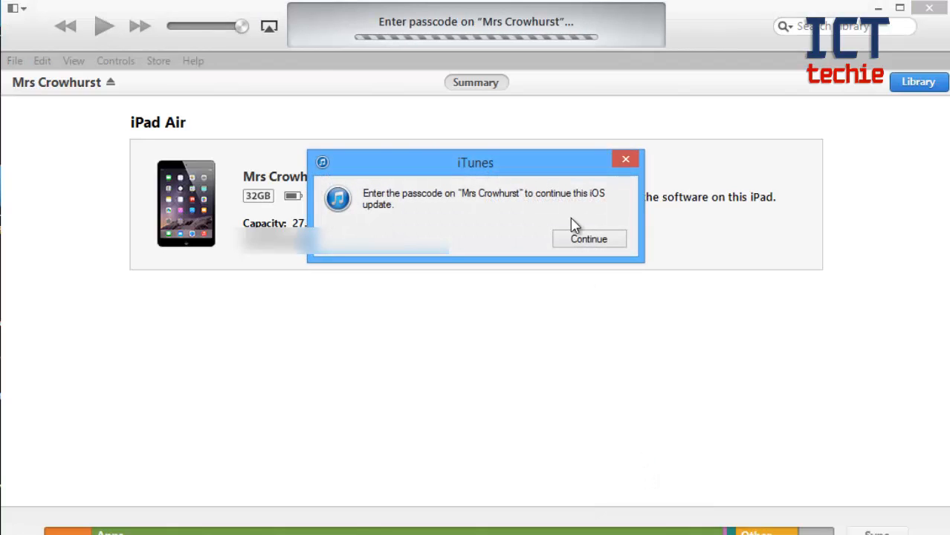
pyautogui.moveTo(548, 205)
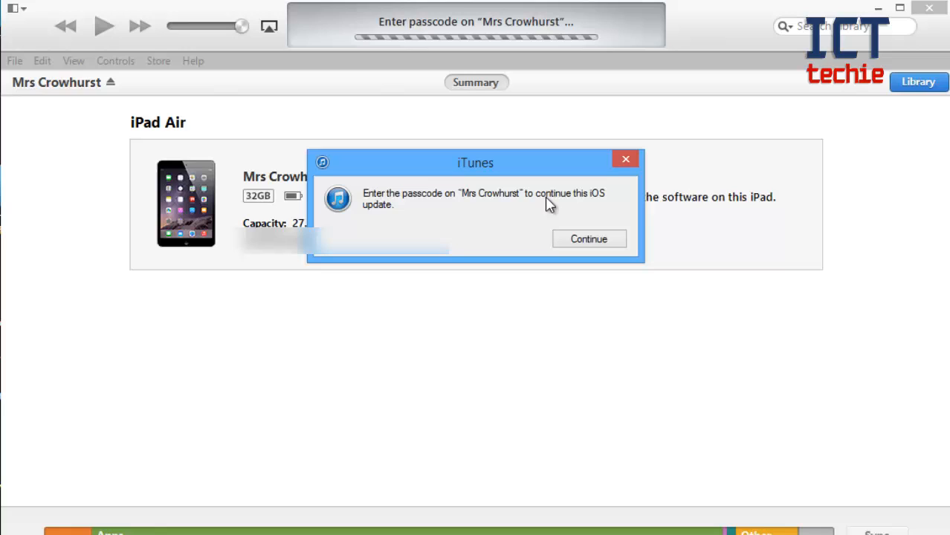
pyautogui.moveTo(468, 216)
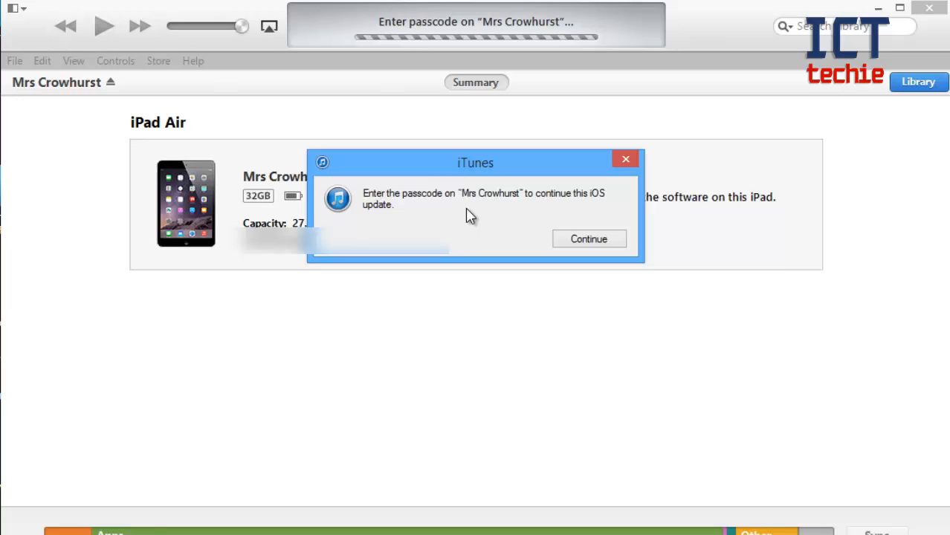
# Step: Continue past the passcode prompt so the iPad update download starts, about 29 minutes remaining
pyautogui.click(588, 238)
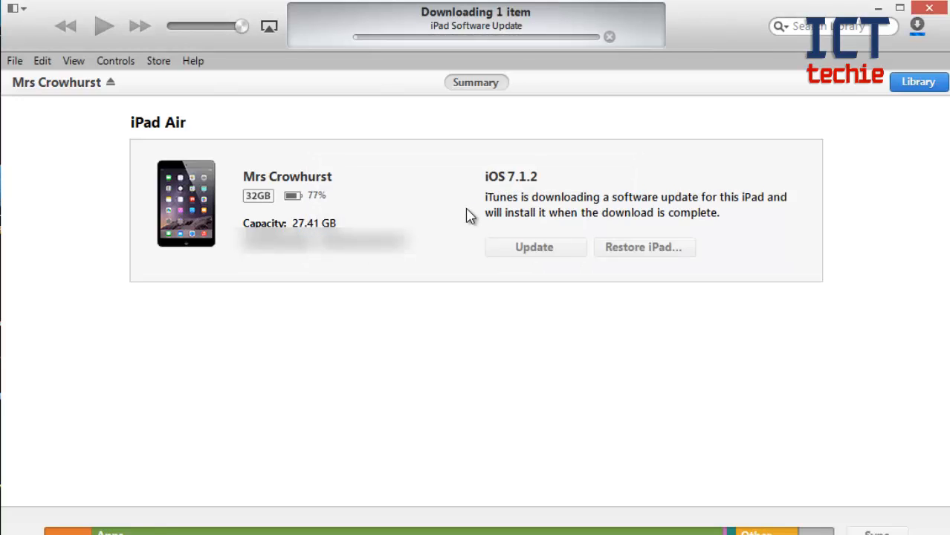
pyautogui.moveTo(467, 85)
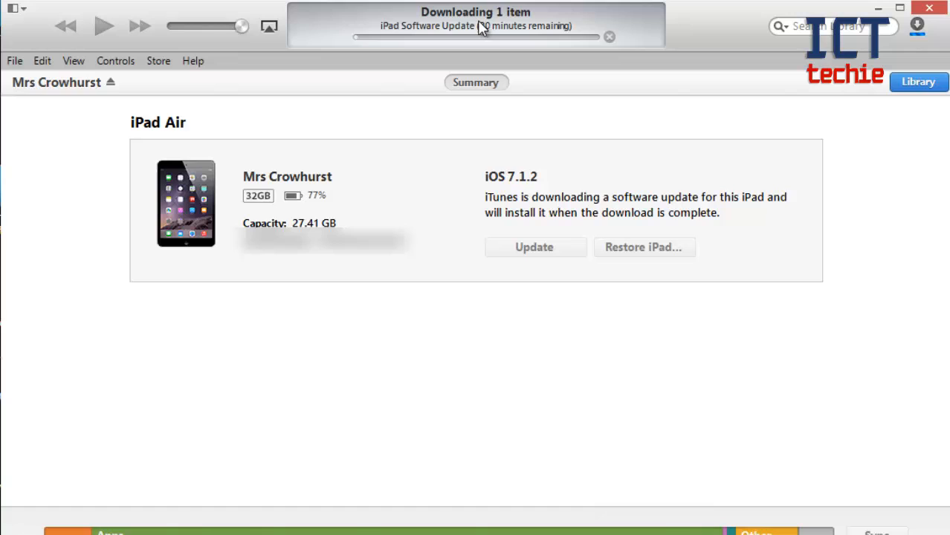
pyautogui.moveTo(484, 37)
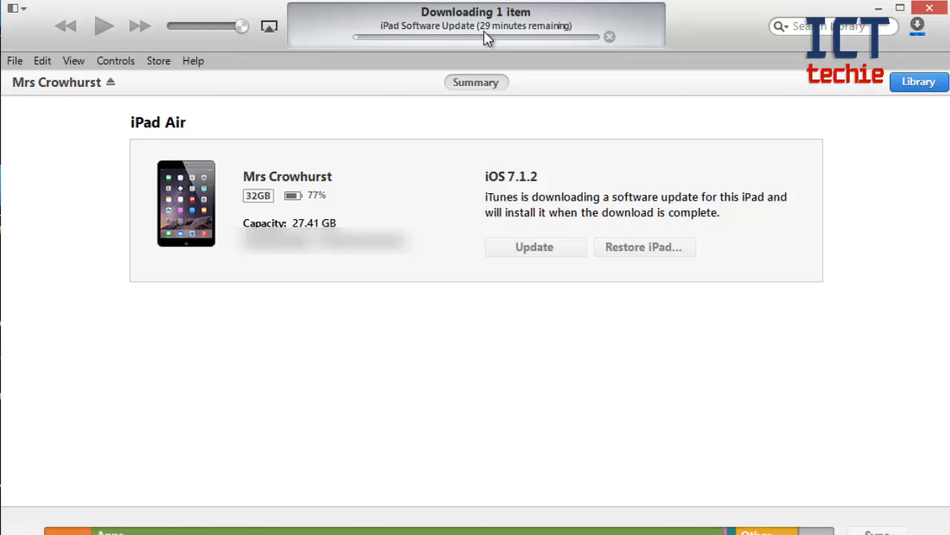